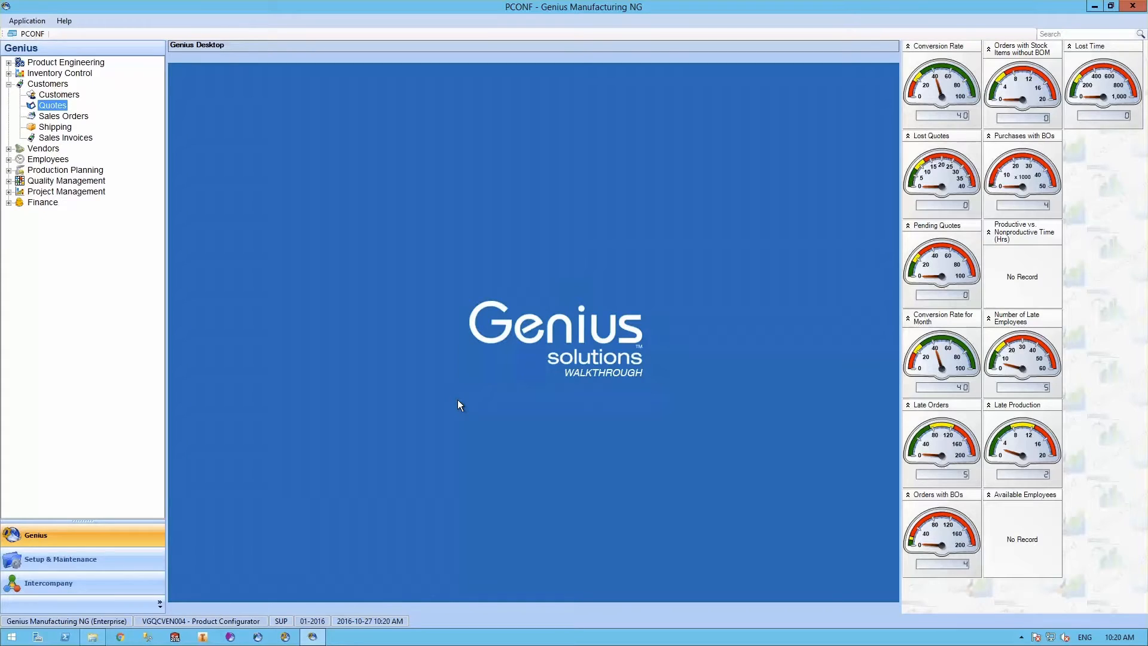
{"action": "mouse_move", "coordinate": [436, 403]}
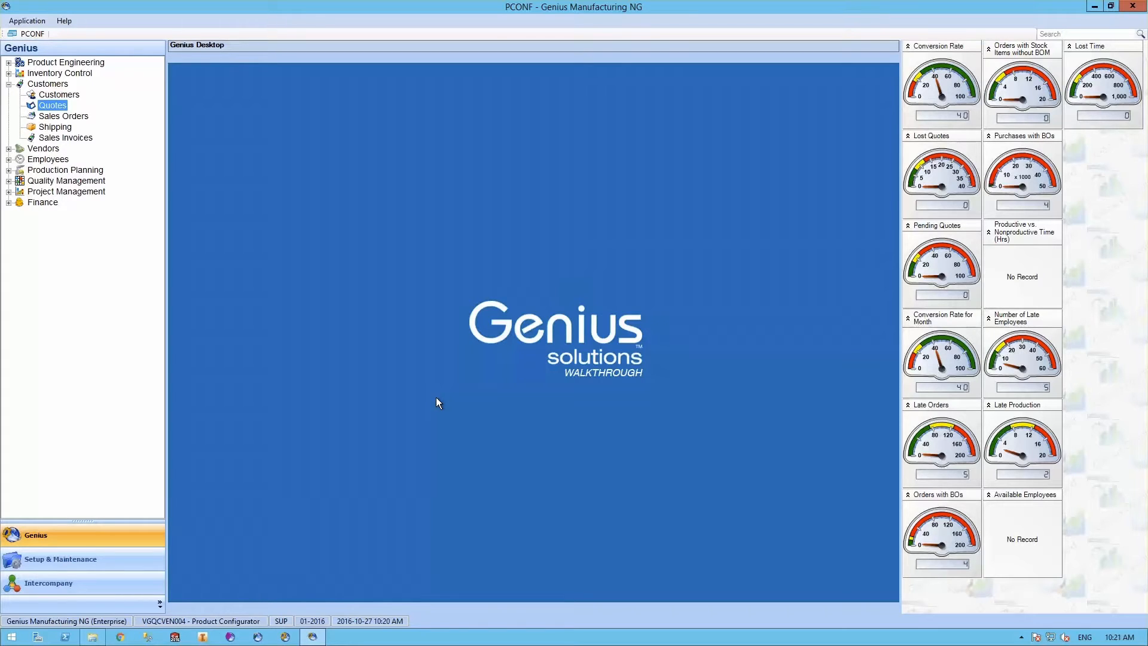
{"action": "mouse_move", "coordinate": [410, 399]}
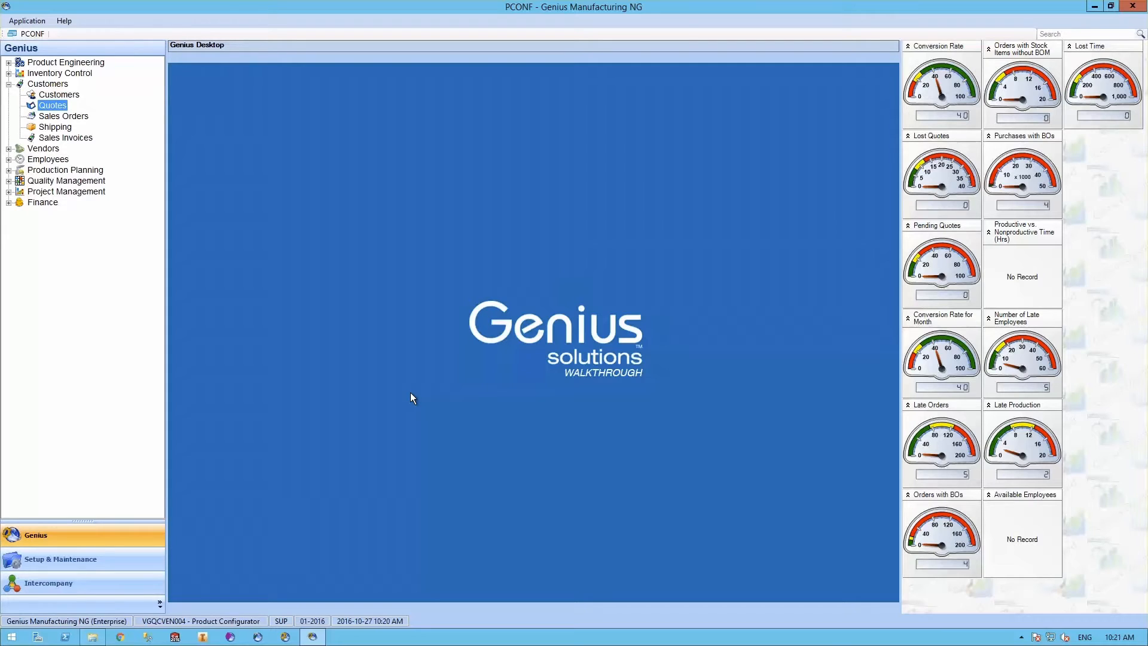
{"action": "mouse_move", "coordinate": [93, 117]}
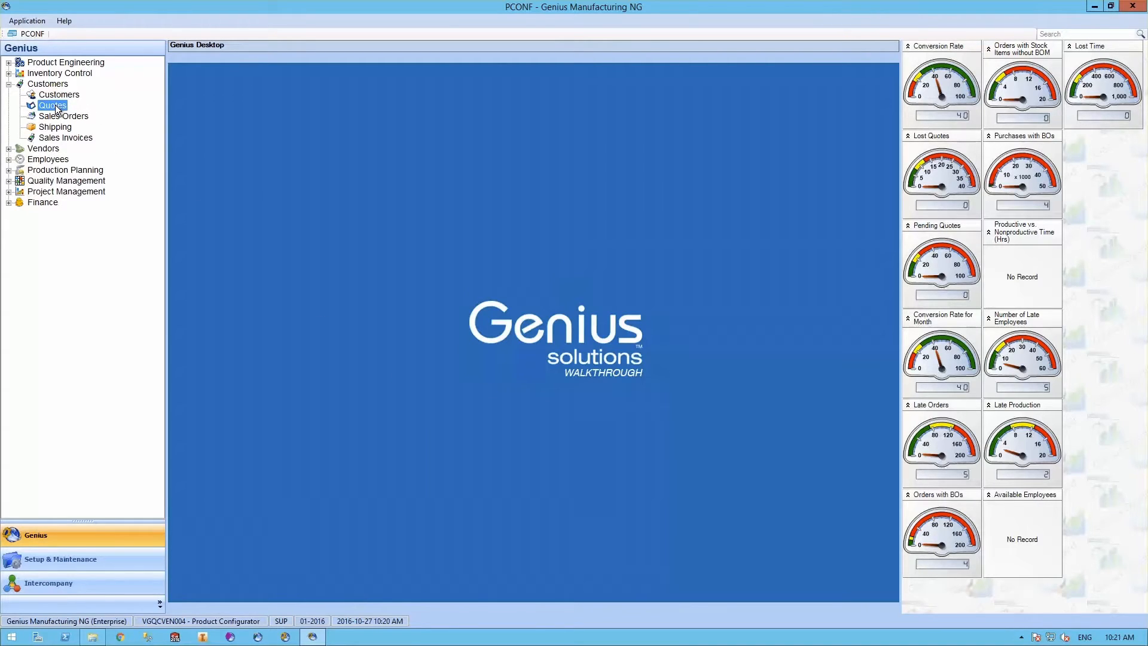
Step: Create a new quote and enter customer 10000, Genius Solutions of Quebec City
{"action": "double_click", "coordinate": [52, 104]}
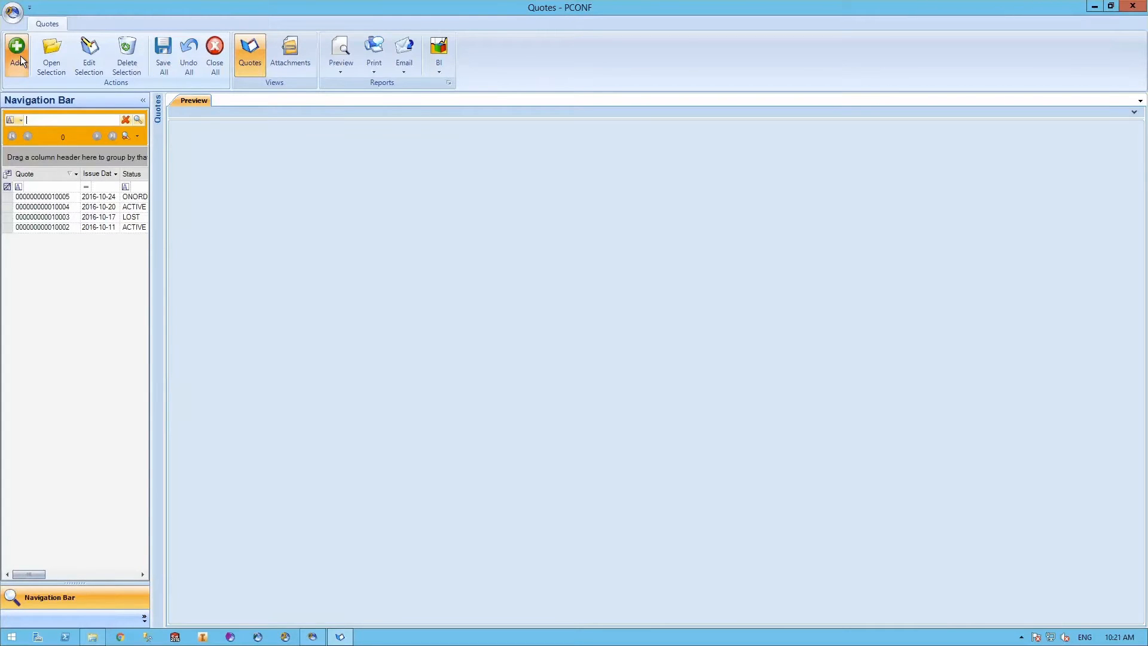
{"action": "left_click", "coordinate": [16, 51]}
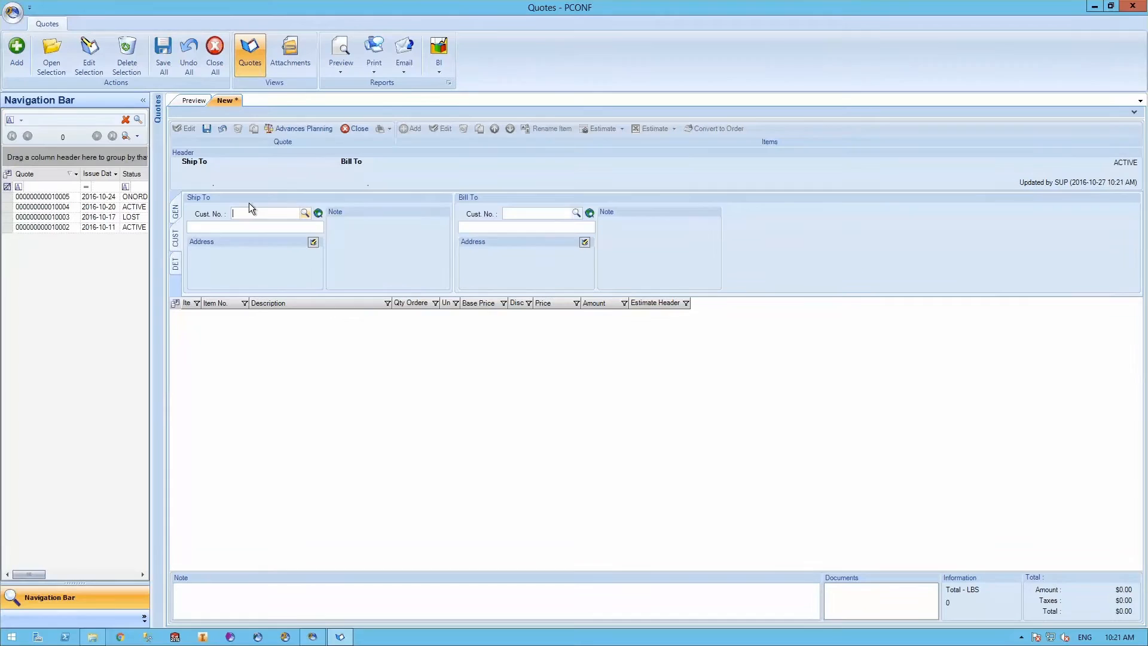
{"action": "type", "text": "1000"}
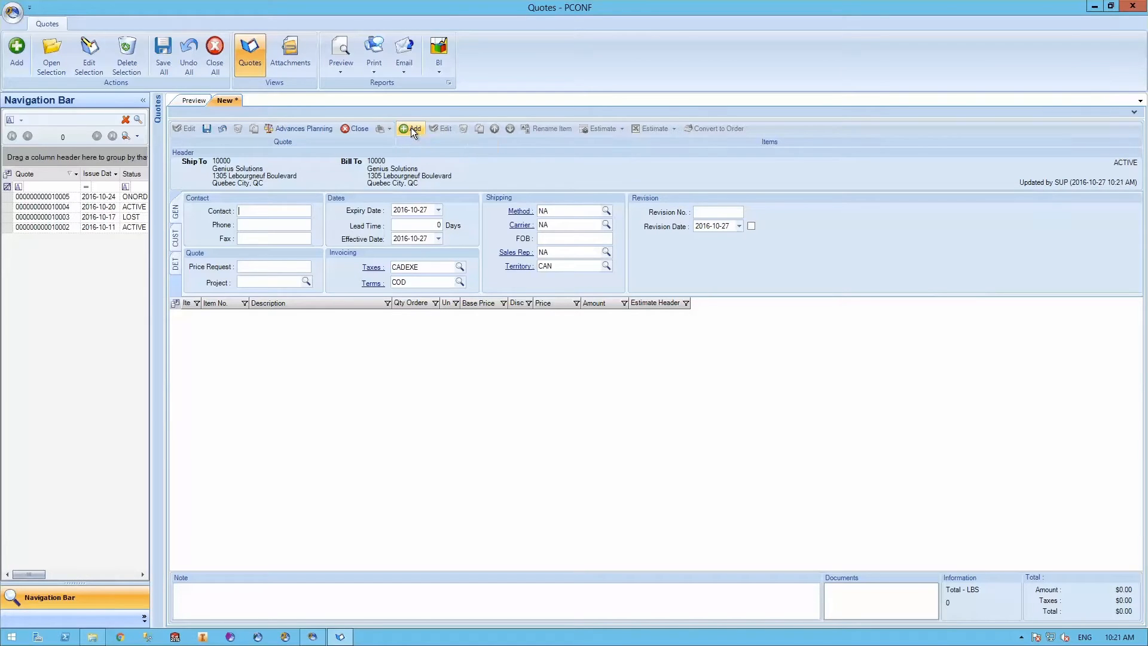
Step: Add a quote line for item ENCL_TRAIL, the enclosed trailer at $6,000
{"action": "left_click", "coordinate": [411, 128]}
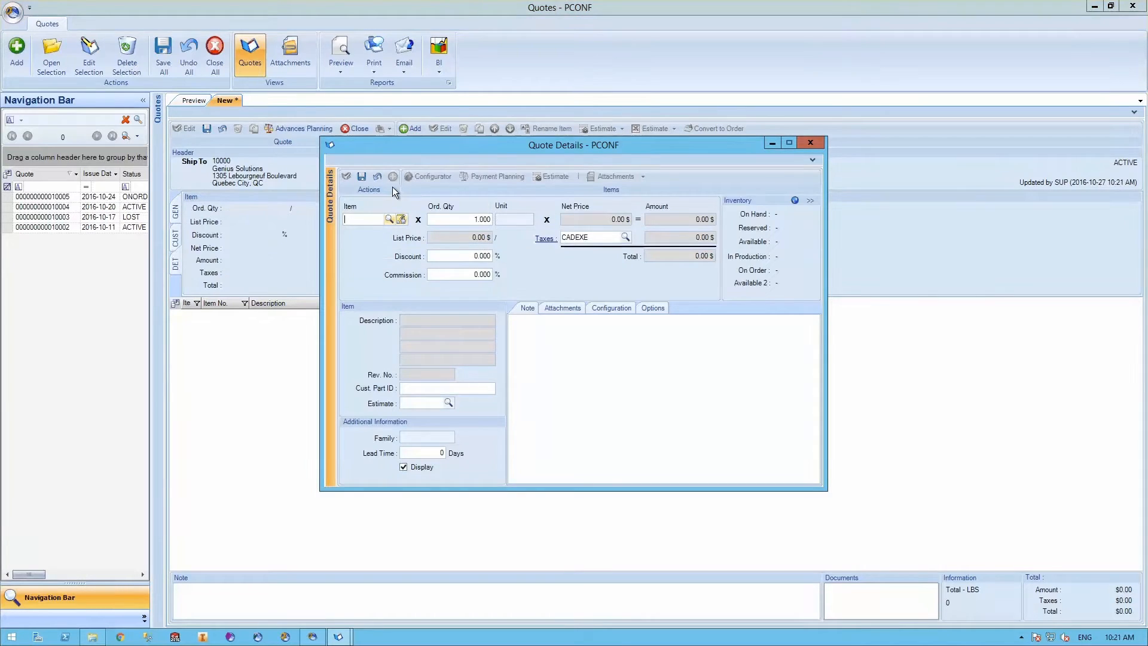
{"action": "type", "text": "ENCL"}
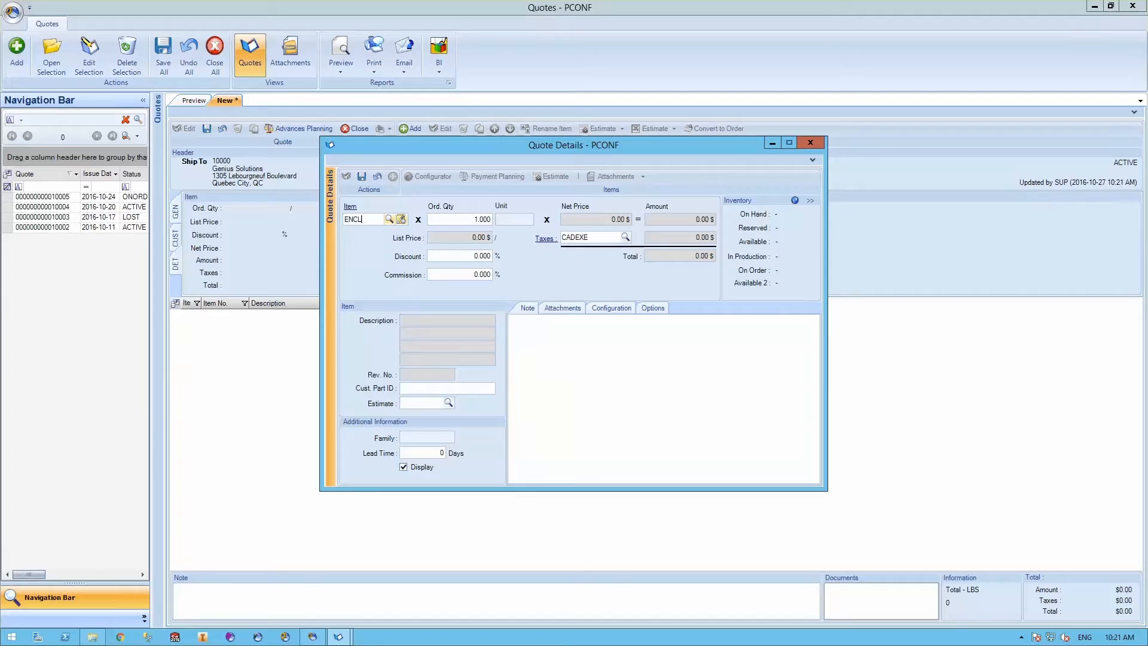
{"action": "left_click", "coordinate": [390, 219]}
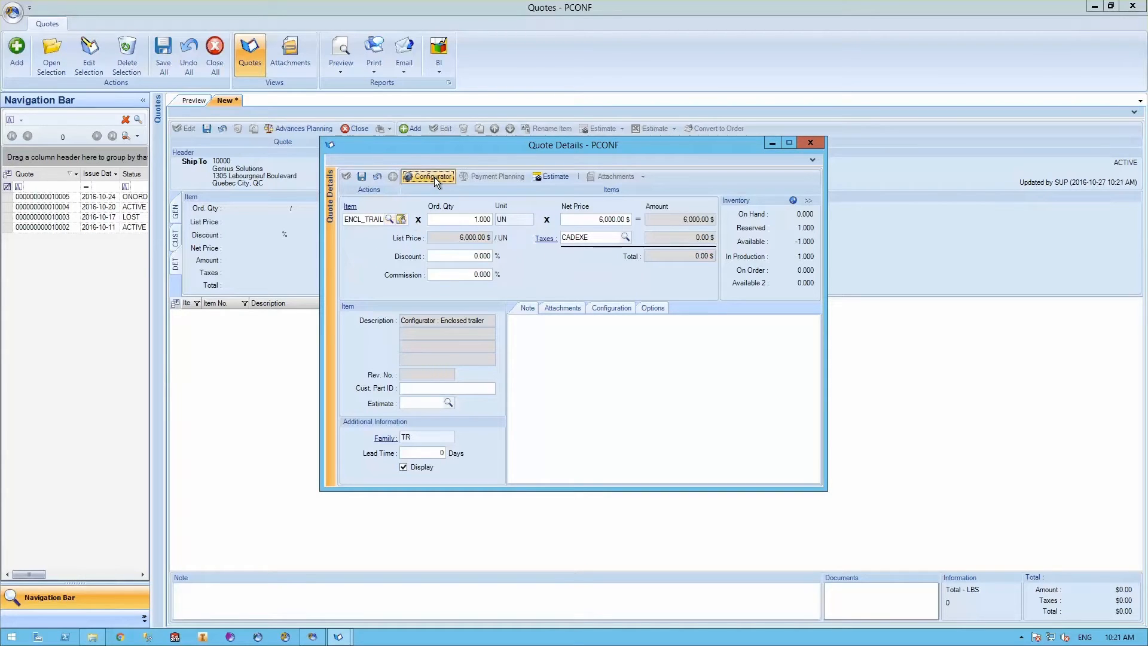
Step: Launch the trailer configurator and view its Price and Preview tabs at $6,000
{"action": "left_click", "coordinate": [429, 177]}
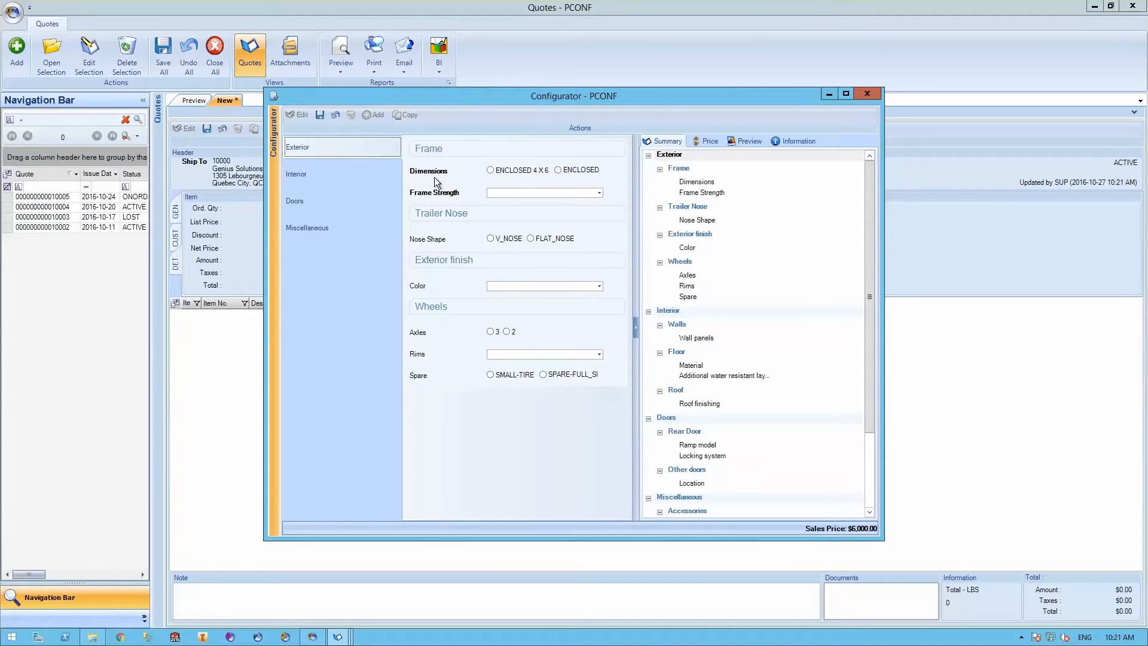
{"action": "mouse_move", "coordinate": [438, 198]}
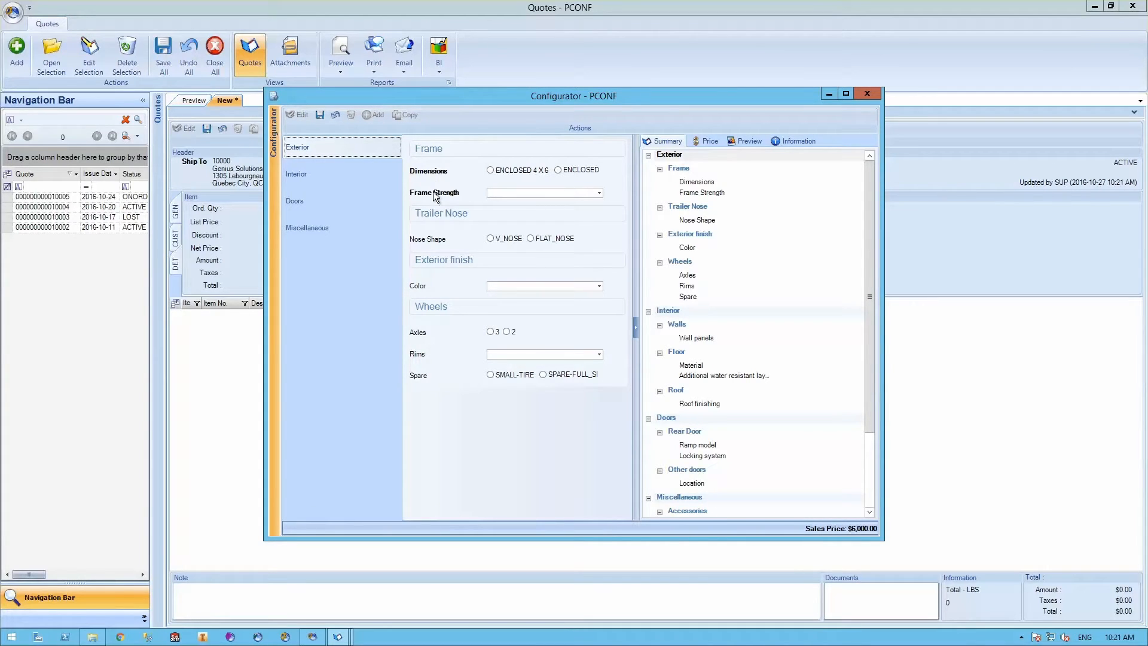
{"action": "mouse_move", "coordinate": [783, 519]}
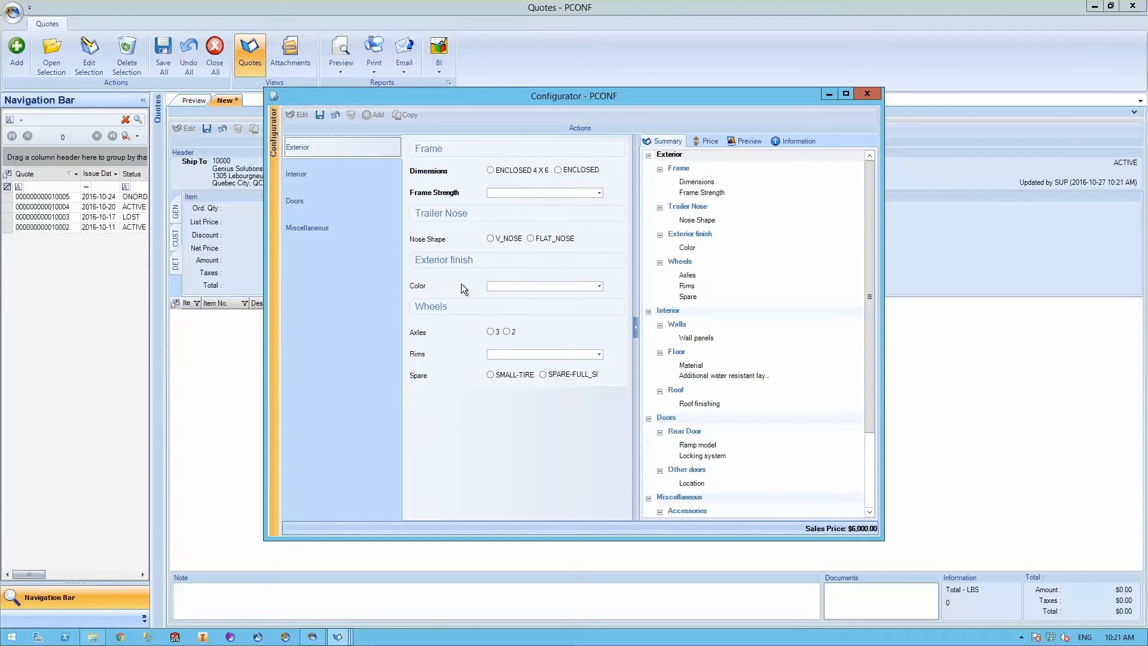
{"action": "left_click", "coordinate": [341, 147]}
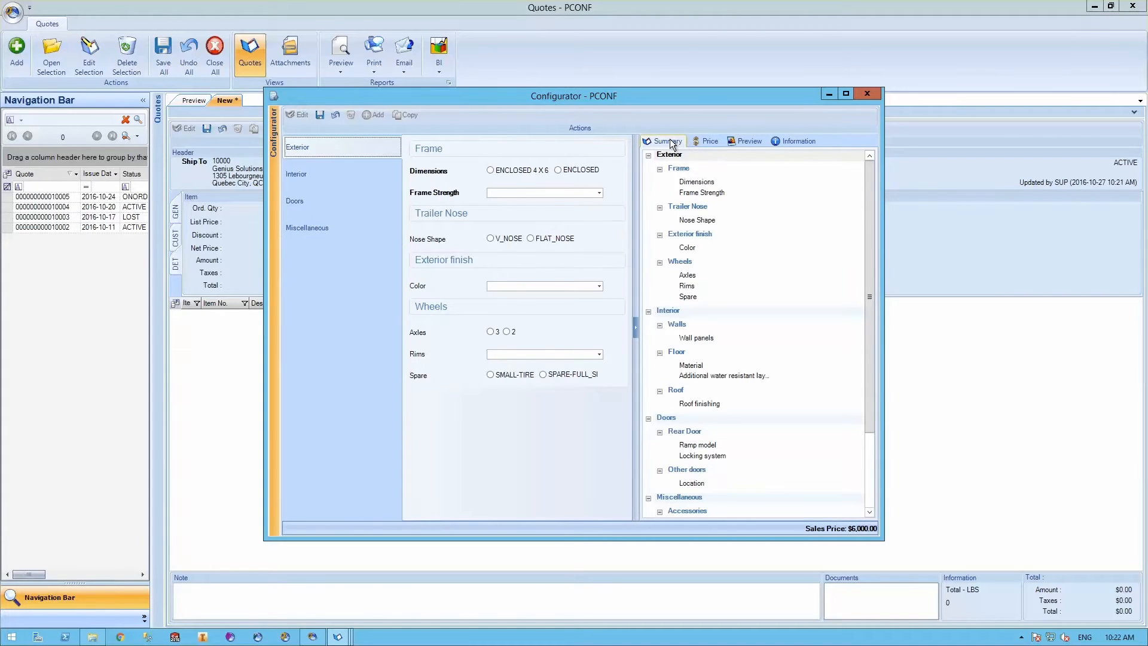
{"action": "left_click", "coordinate": [708, 140]}
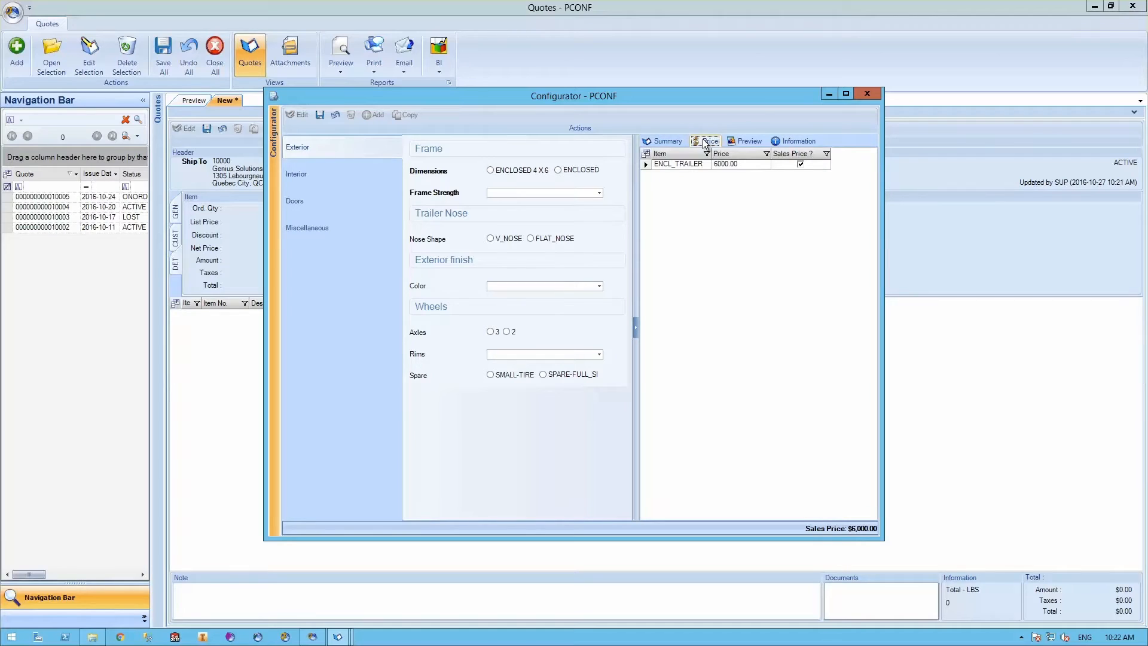
{"action": "left_click", "coordinate": [749, 141]}
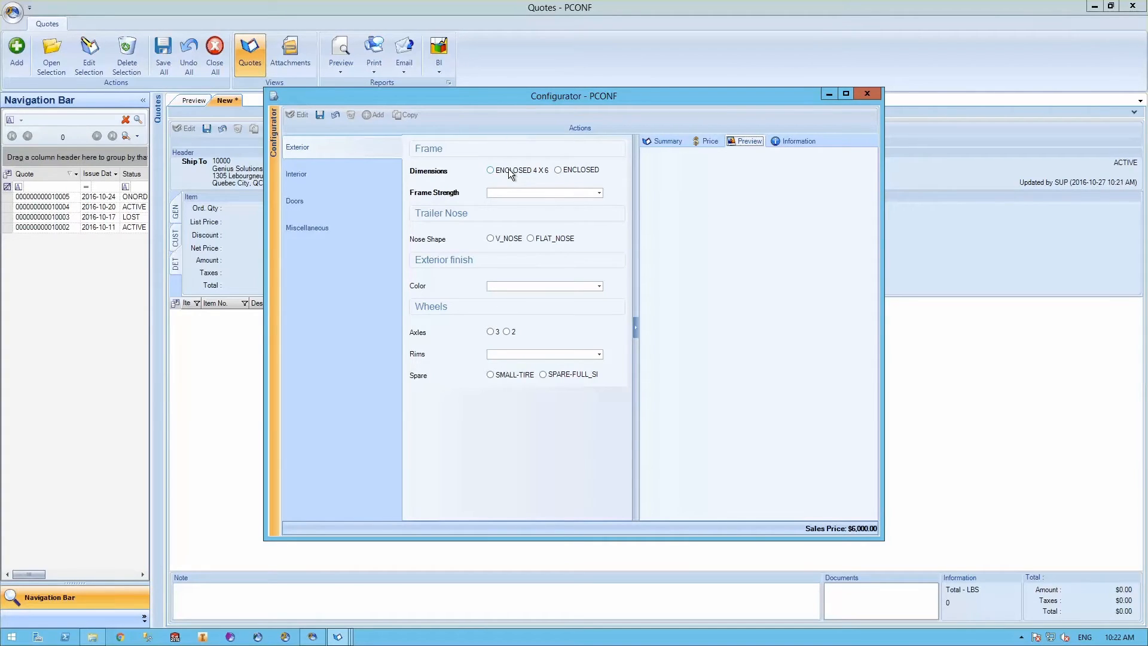
Step: Configure an enclosed 4 x 6 exterior with V nose, two axles, black rims and full spare
{"action": "left_click", "coordinate": [490, 170]}
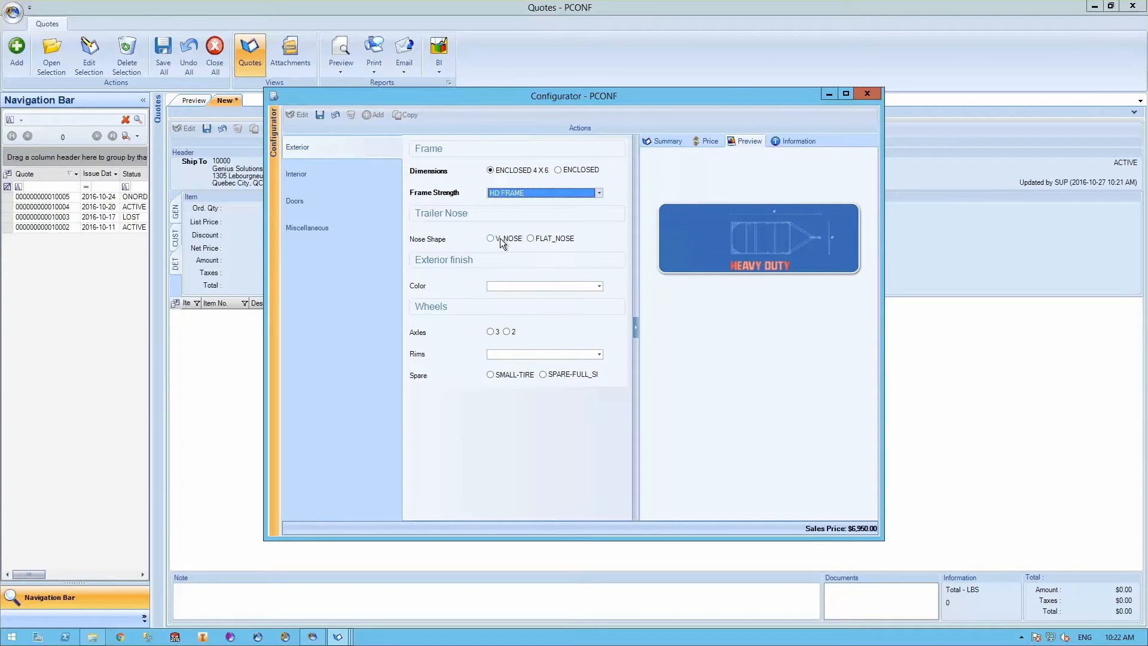
{"action": "left_click", "coordinate": [489, 238]}
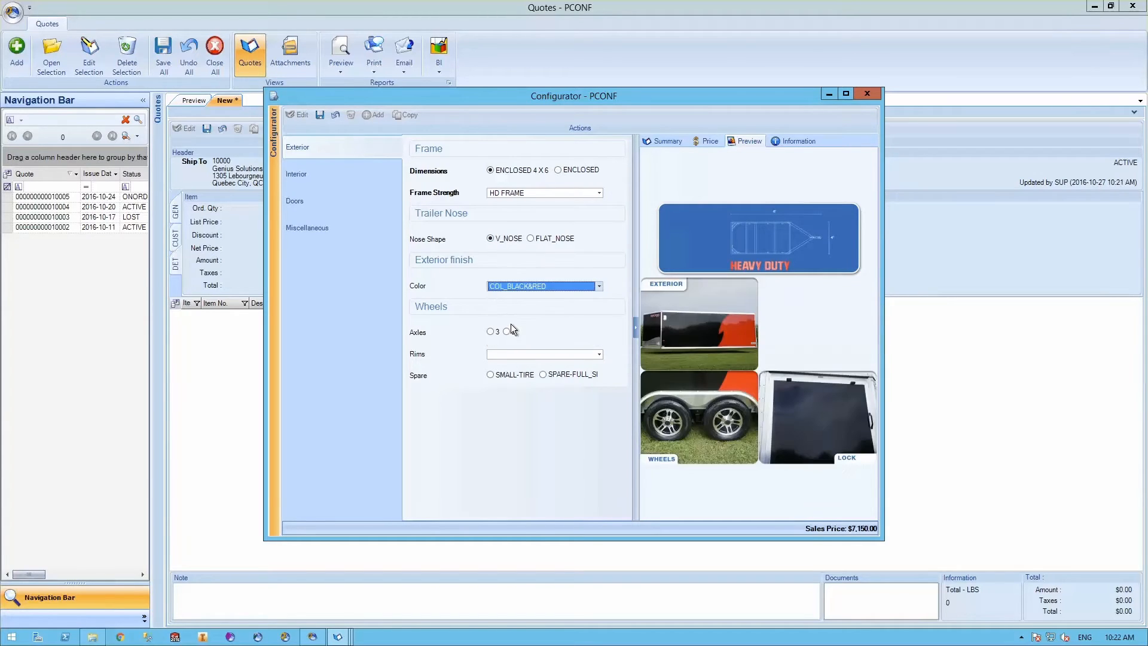
{"action": "left_click", "coordinate": [508, 331]}
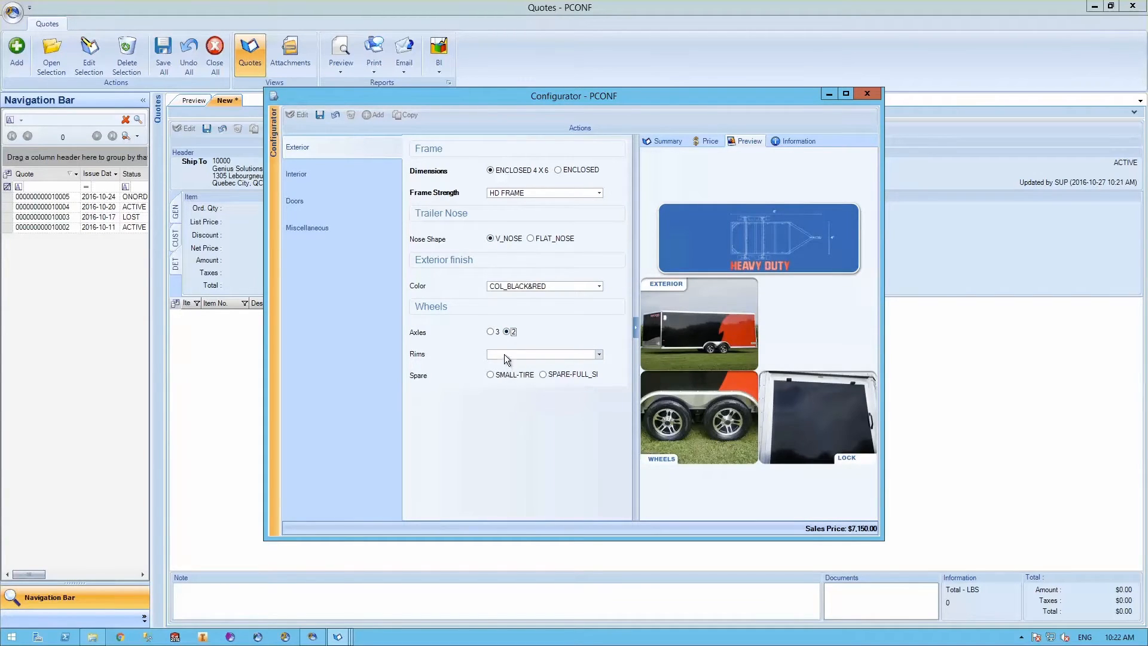
{"action": "left_click", "coordinate": [545, 353]}
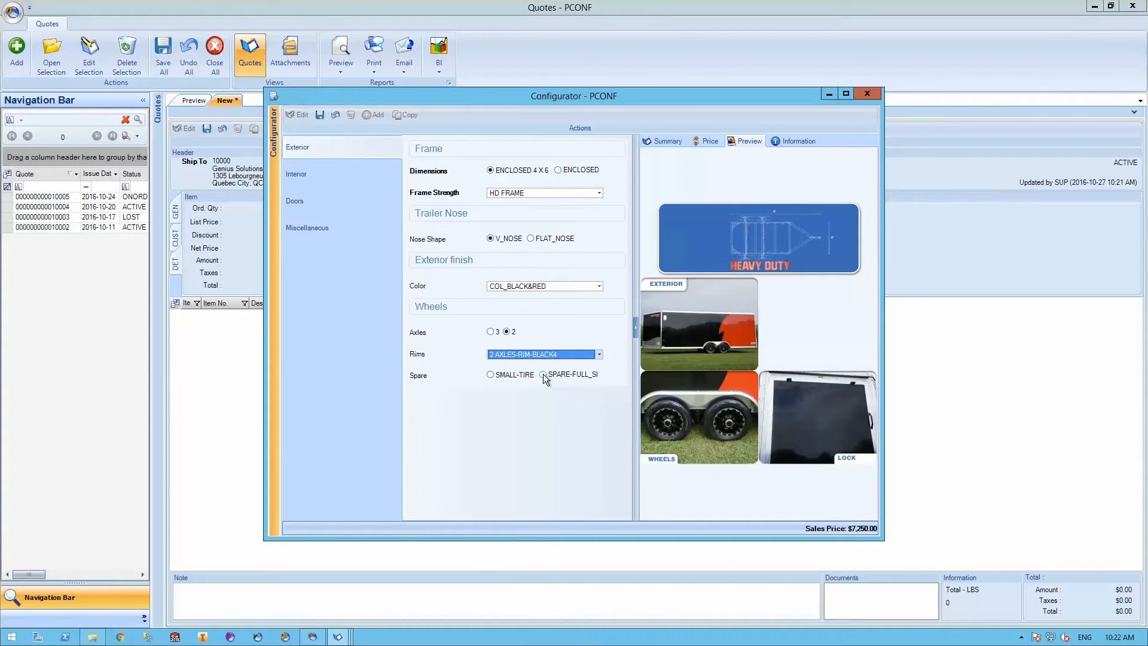
{"action": "left_click", "coordinate": [543, 374]}
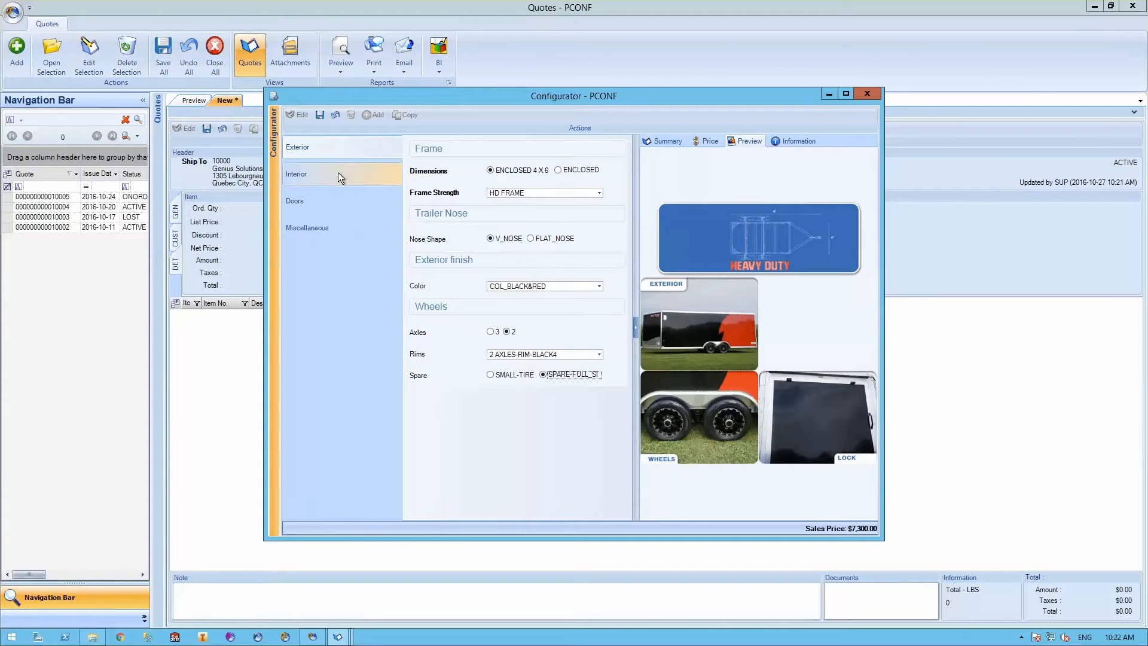
{"action": "left_click", "coordinate": [306, 173]}
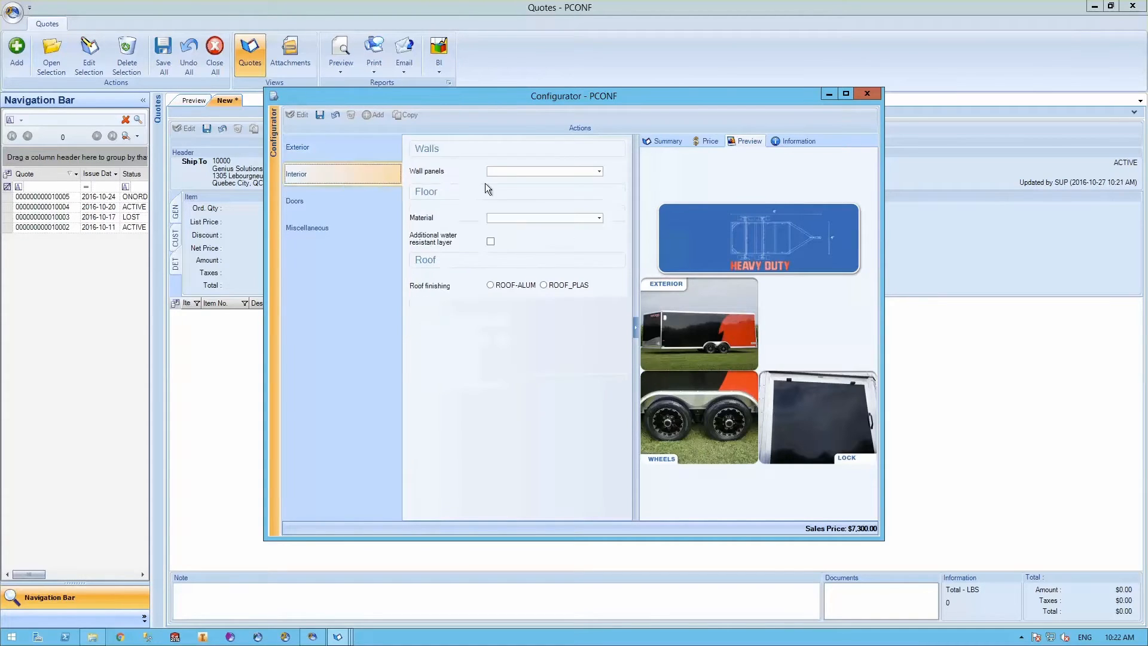
Step: Choose a wood floor with water-resistant layer and an aluminium roof
{"action": "left_click", "coordinate": [596, 170]}
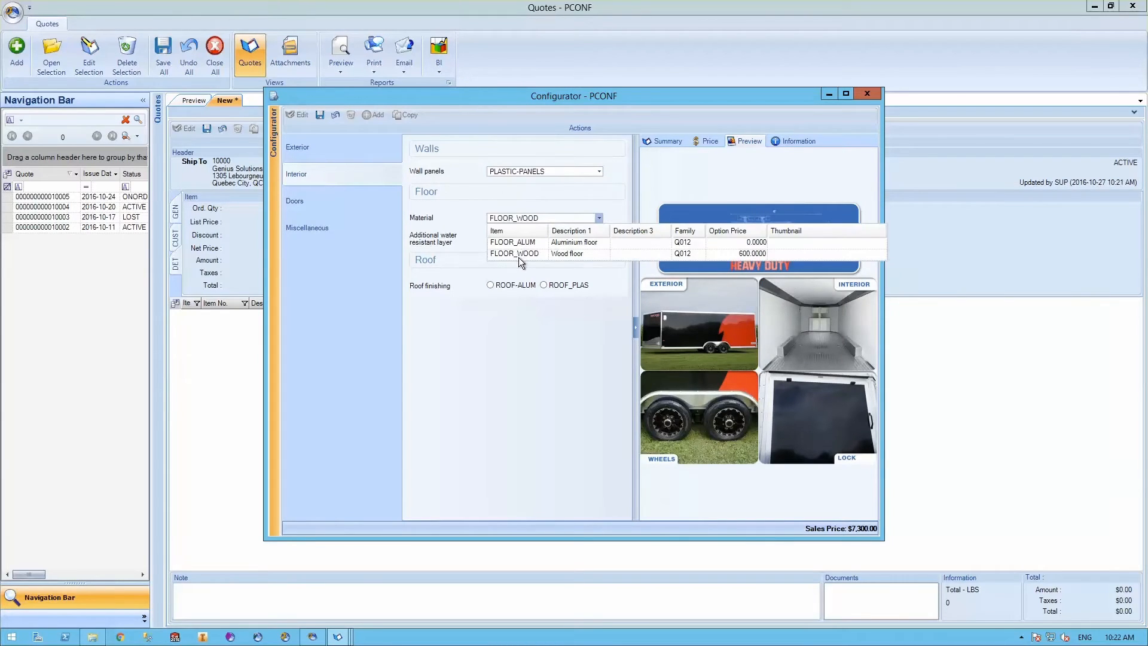
{"action": "left_click", "coordinate": [515, 254]}
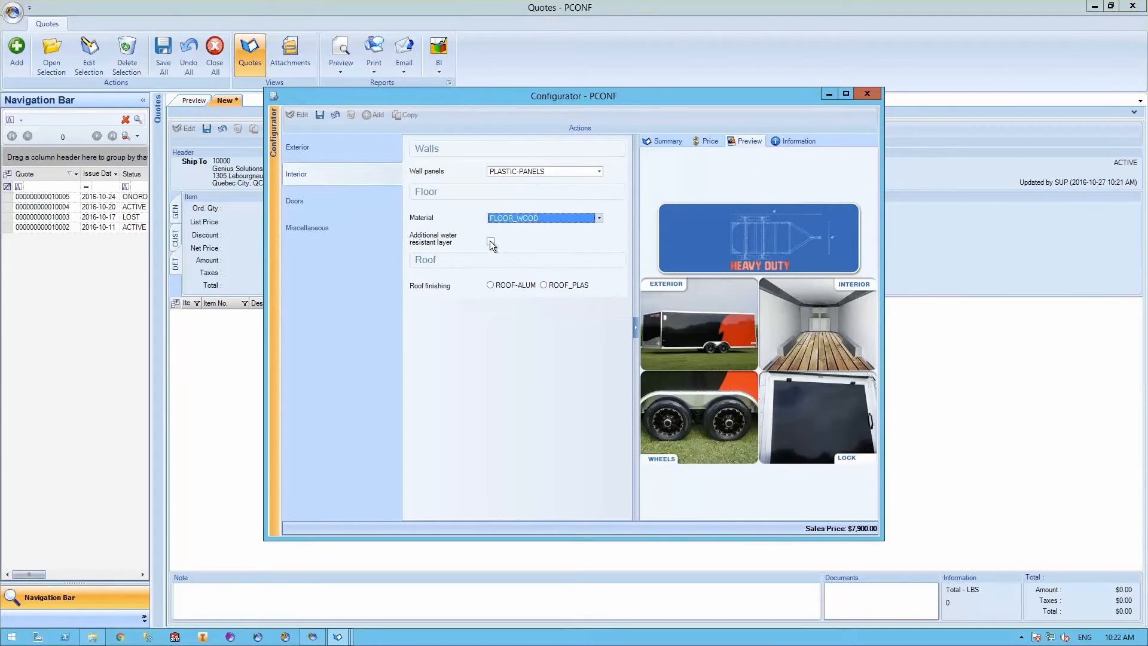
{"action": "left_click", "coordinate": [490, 242]}
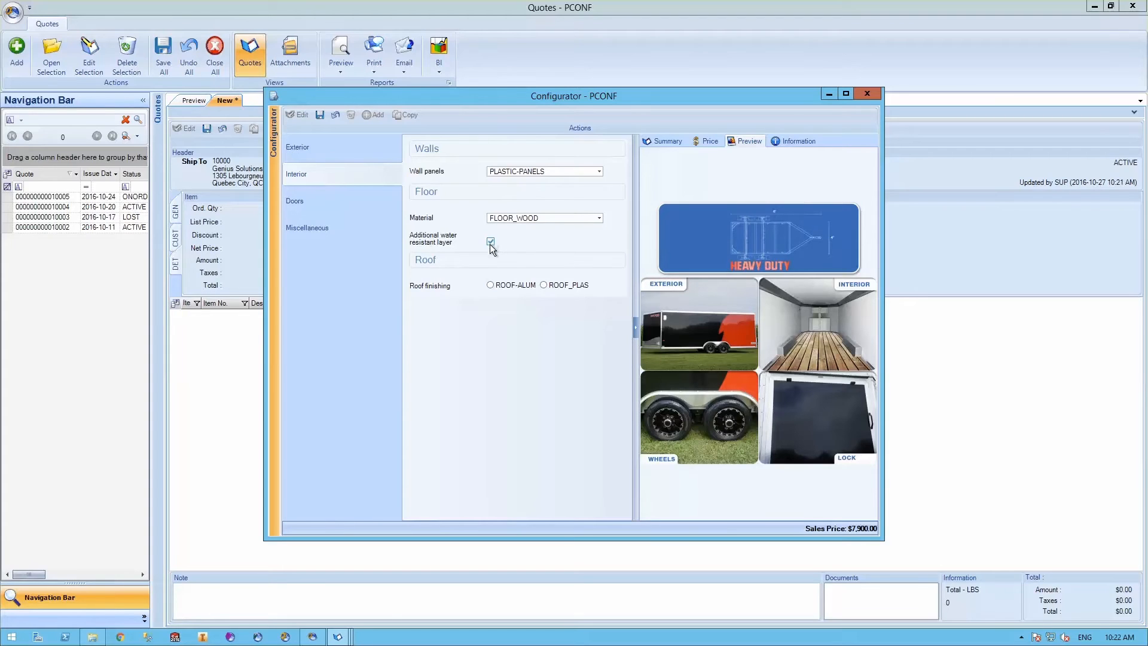
{"action": "left_click", "coordinate": [490, 285]}
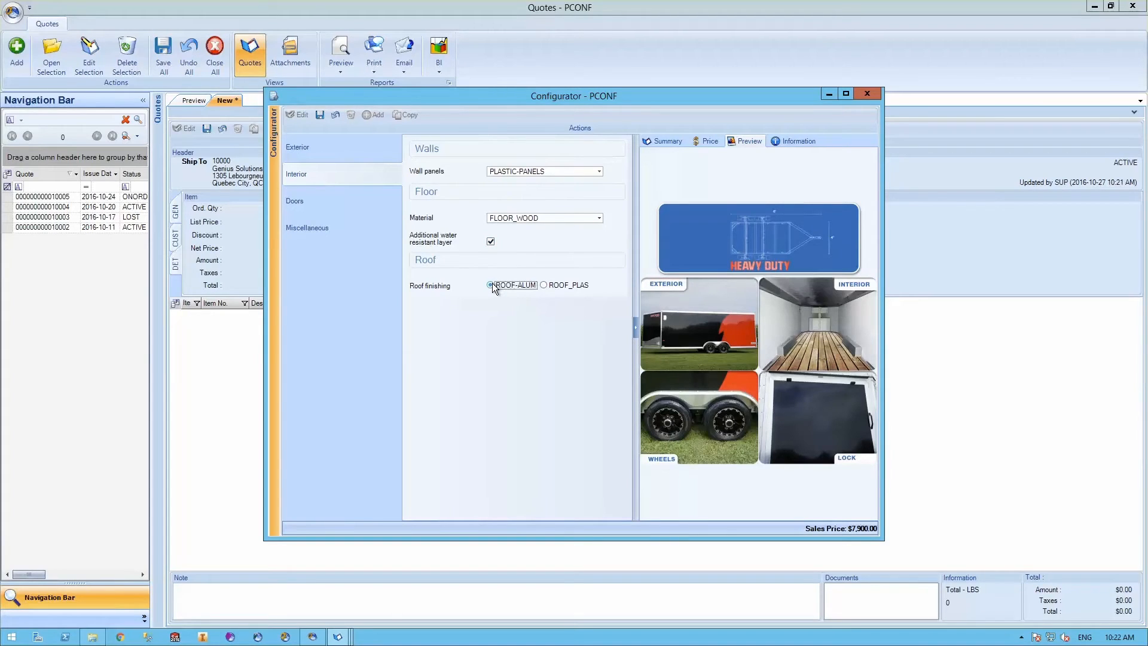
{"action": "left_click", "coordinate": [294, 201]}
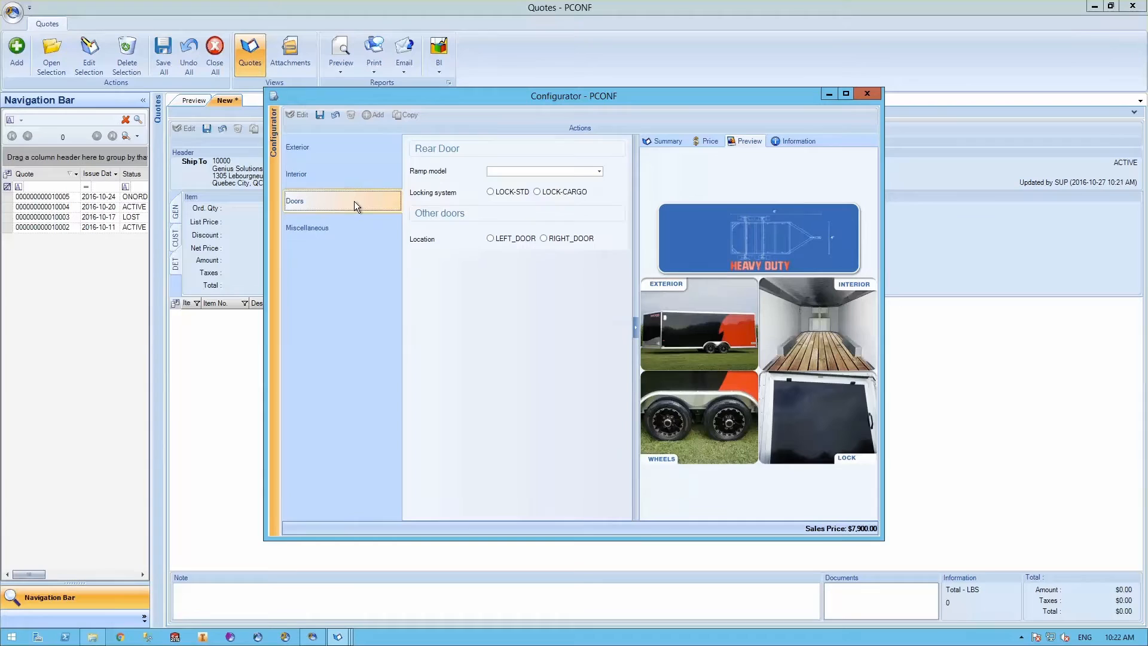
Step: Fit the trailer with a wood rear ramp and a left-side door
{"action": "left_click", "coordinate": [597, 170]}
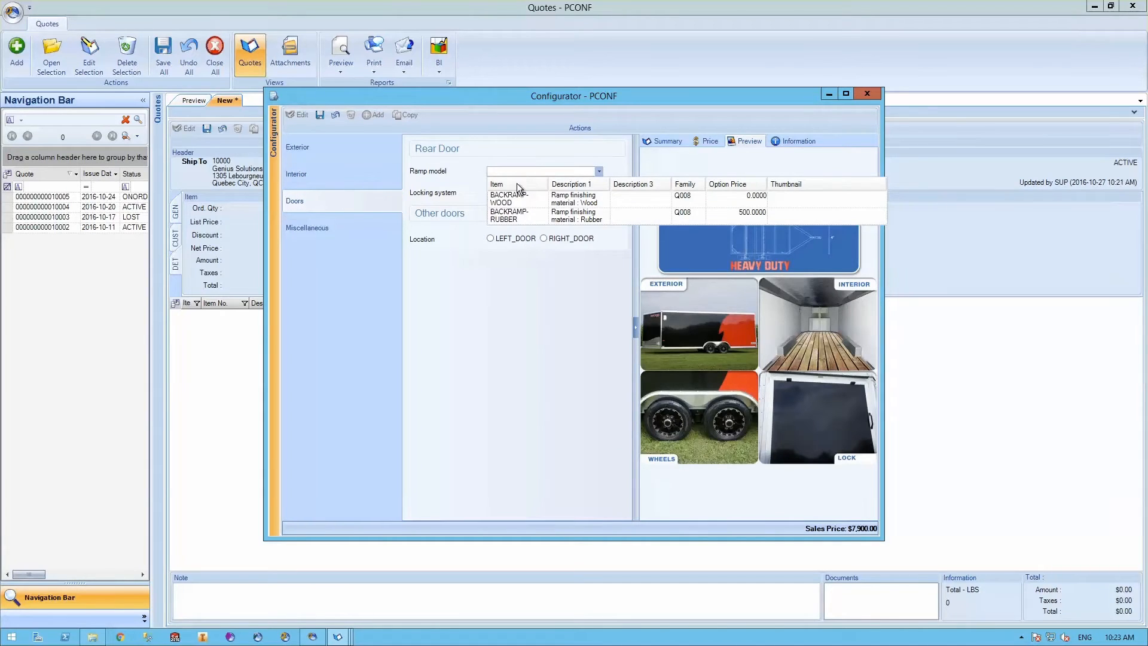
{"action": "left_click", "coordinate": [510, 198]}
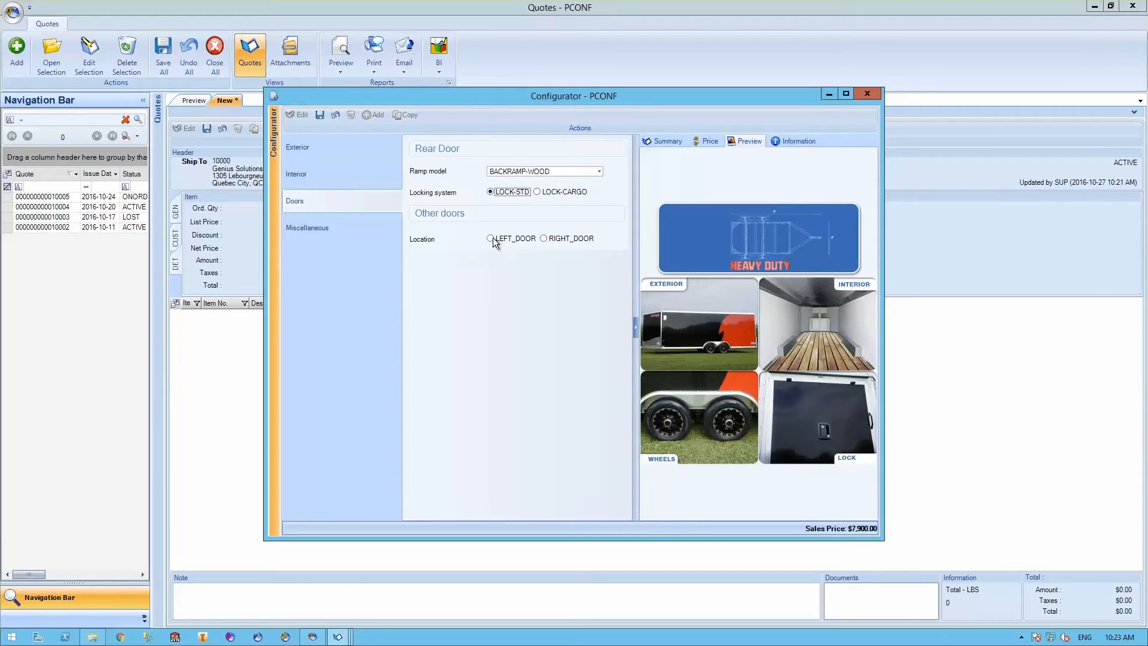
{"action": "left_click", "coordinate": [490, 238]}
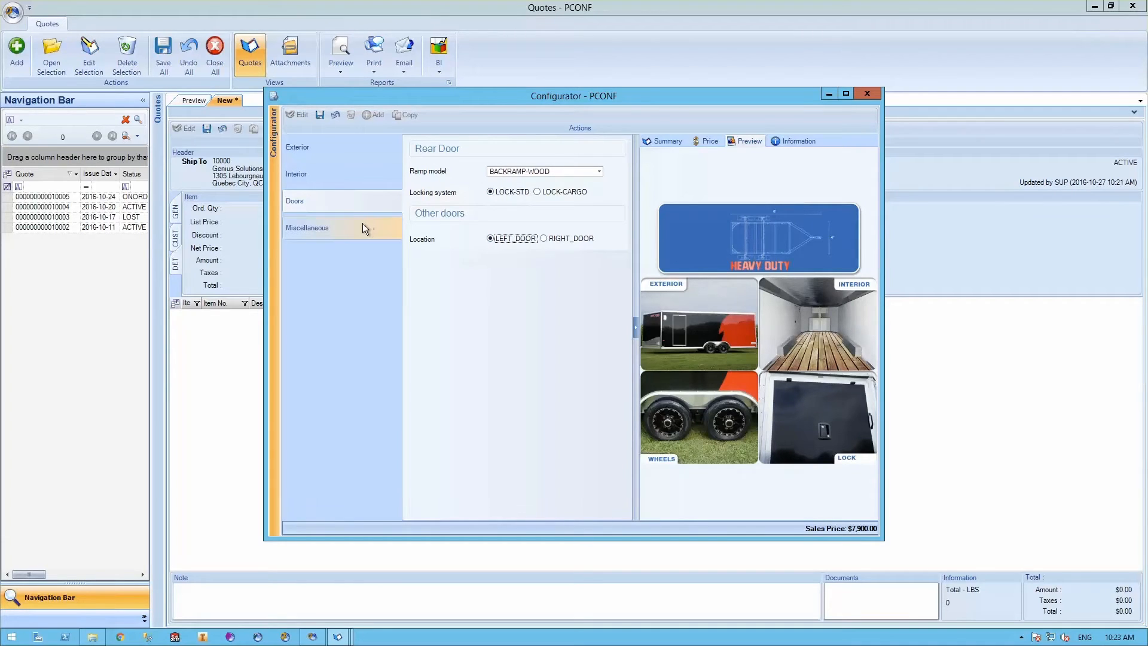
{"action": "left_click", "coordinate": [306, 228]}
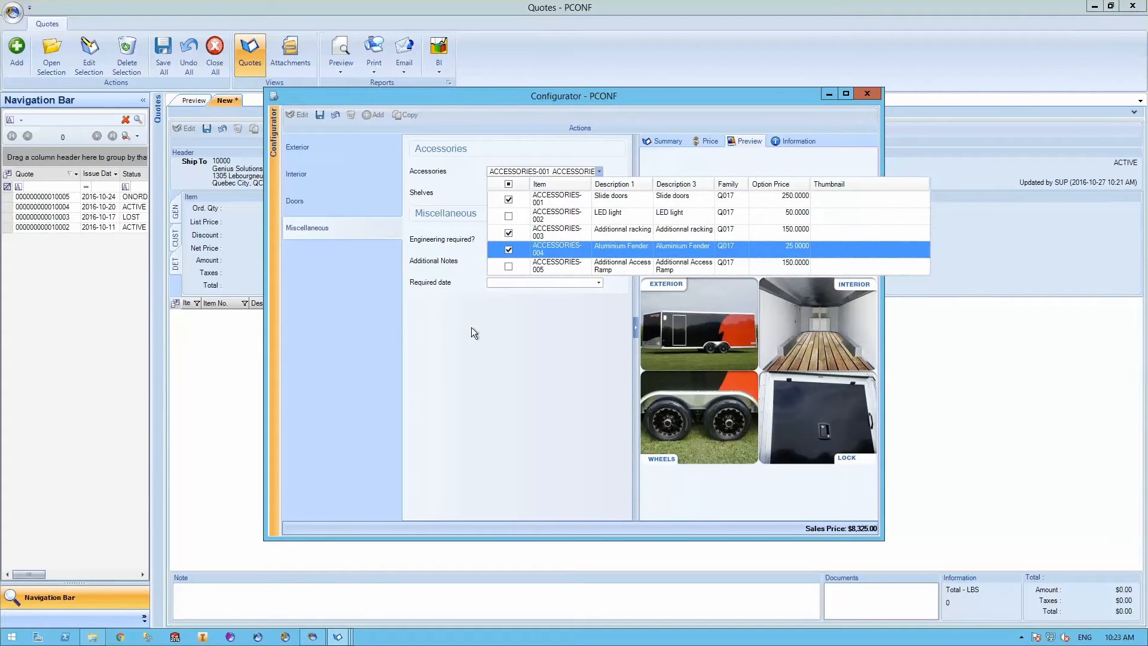
Step: Set the configuration's required date to January 5, 2017
{"action": "left_click", "coordinate": [597, 283]}
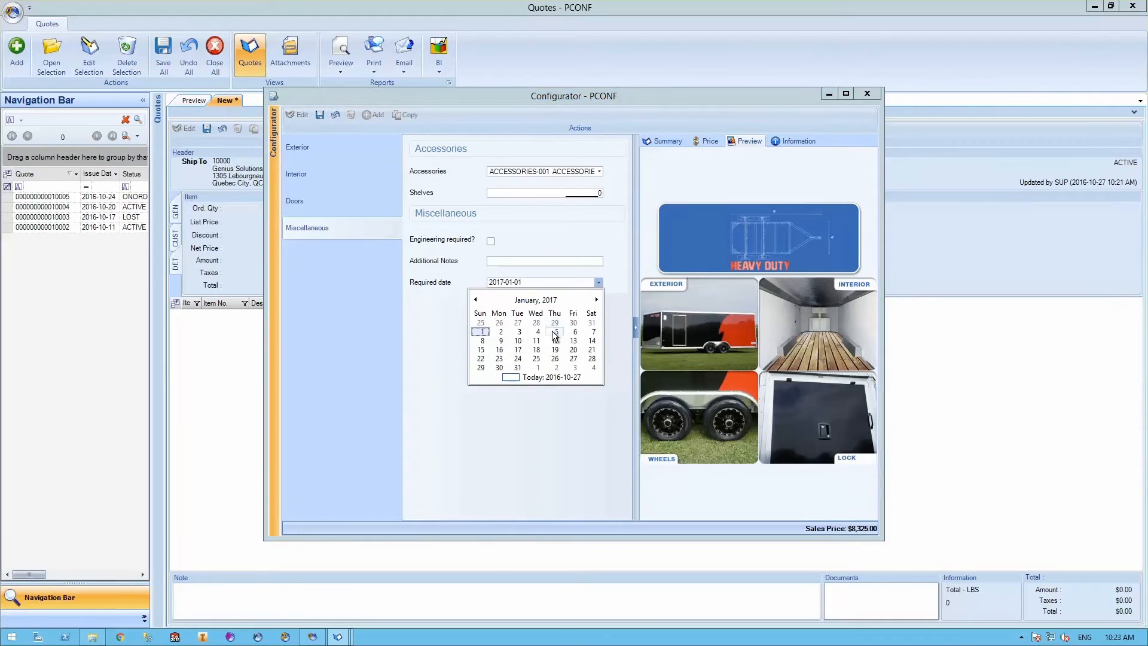
{"action": "left_click", "coordinate": [554, 331]}
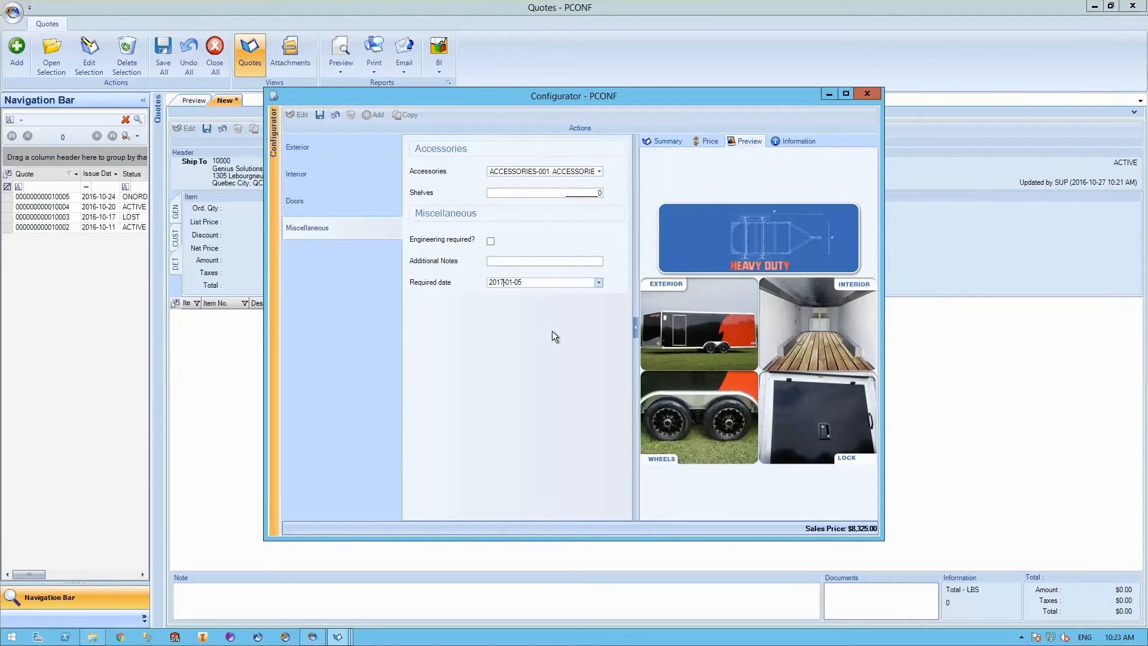
{"action": "mouse_move", "coordinate": [545, 347]}
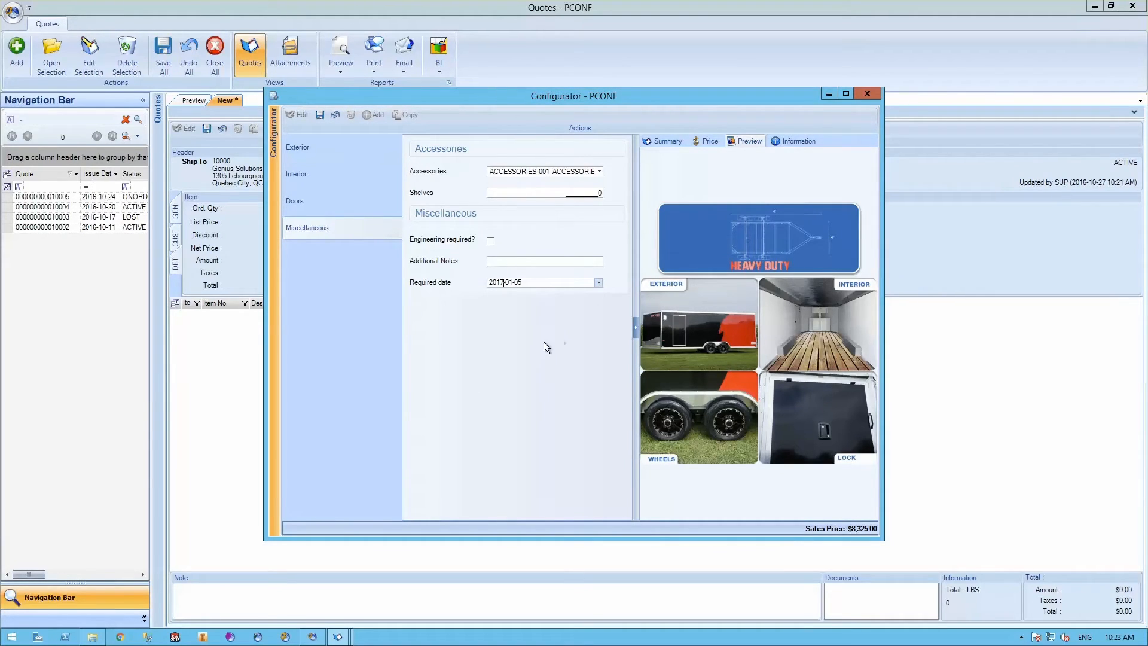
{"action": "mouse_move", "coordinate": [550, 340]}
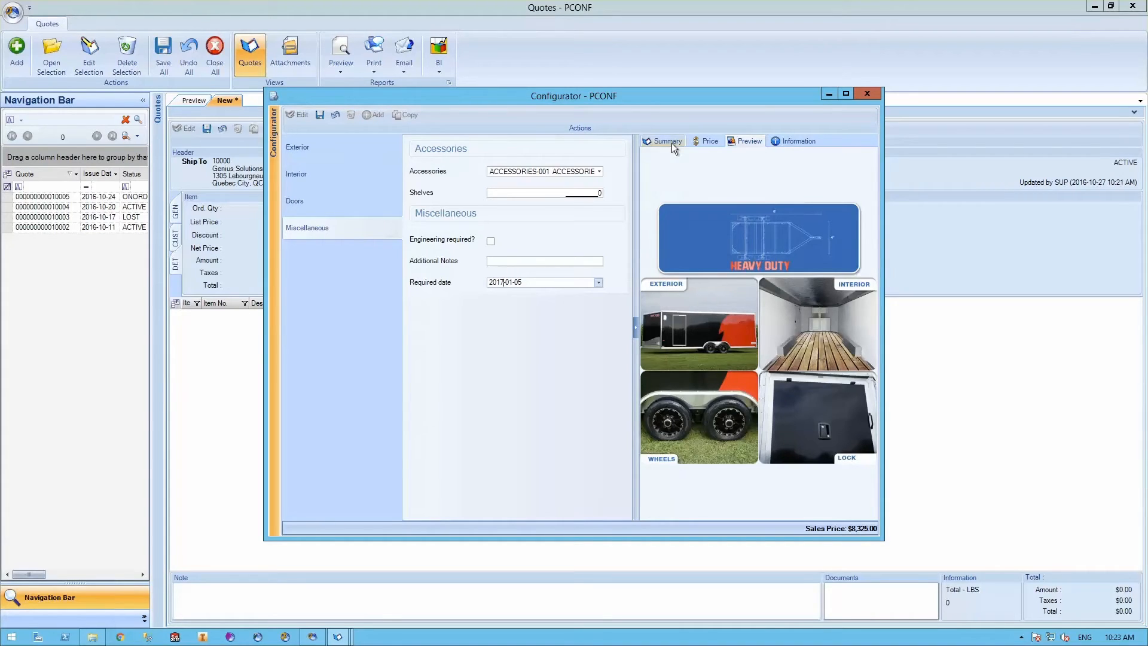
Step: Review the configuration summary and accept the $8,325 list price for the quote line
{"action": "left_click", "coordinate": [667, 141]}
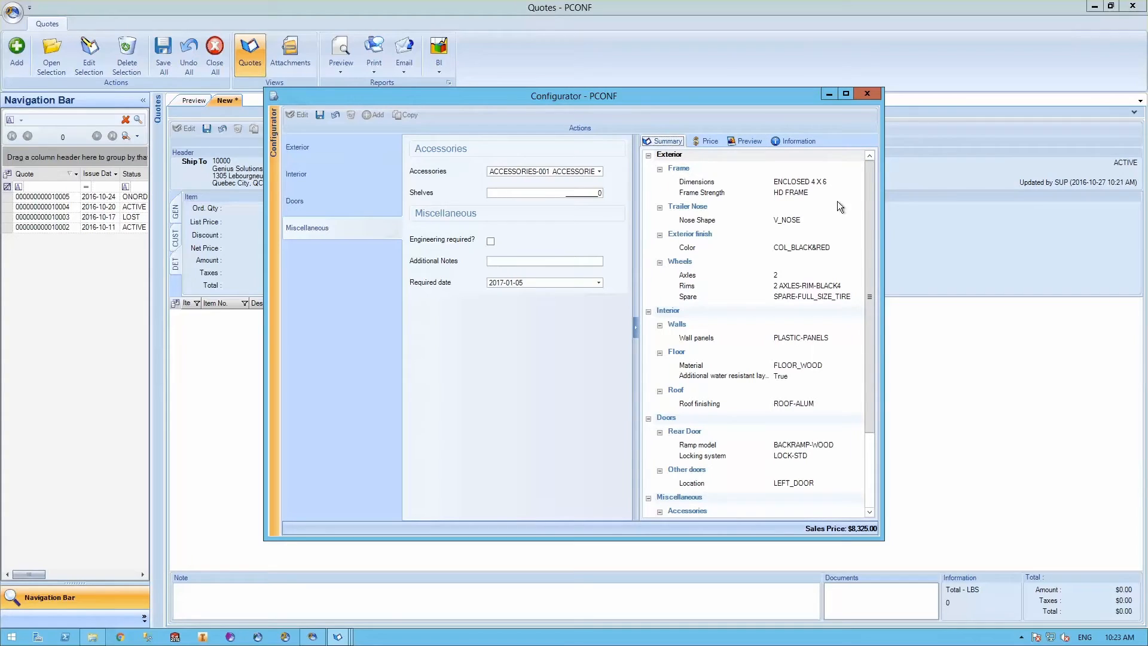
{"action": "scroll", "scroll_direction": "down", "scroll_amount": 3}
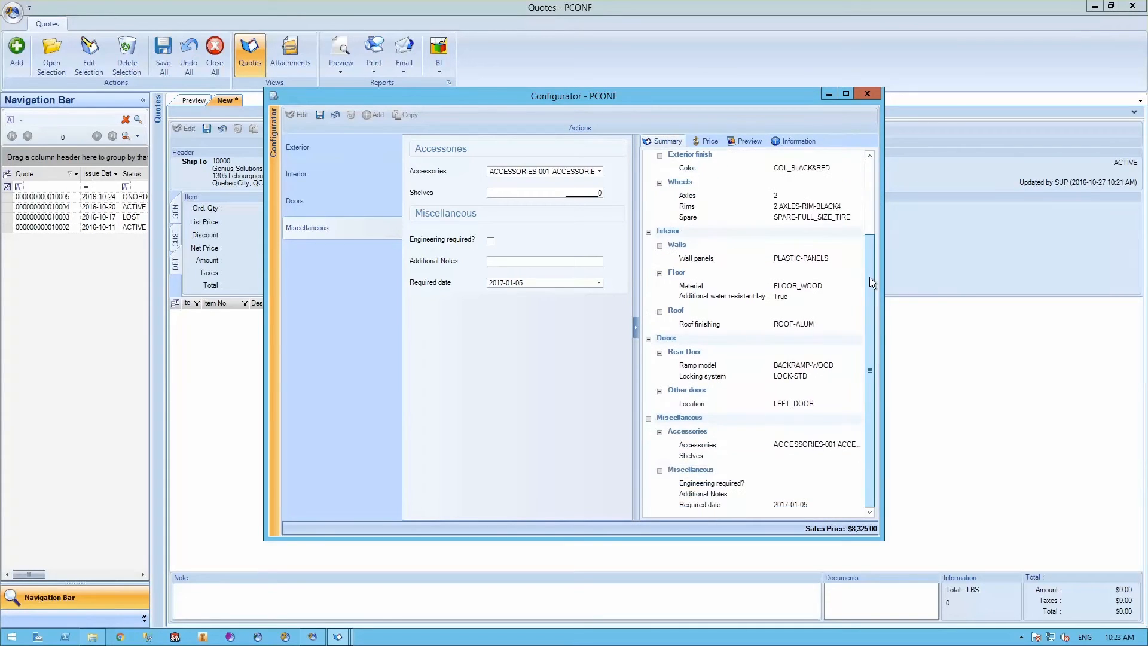
{"action": "left_click", "coordinate": [707, 140]}
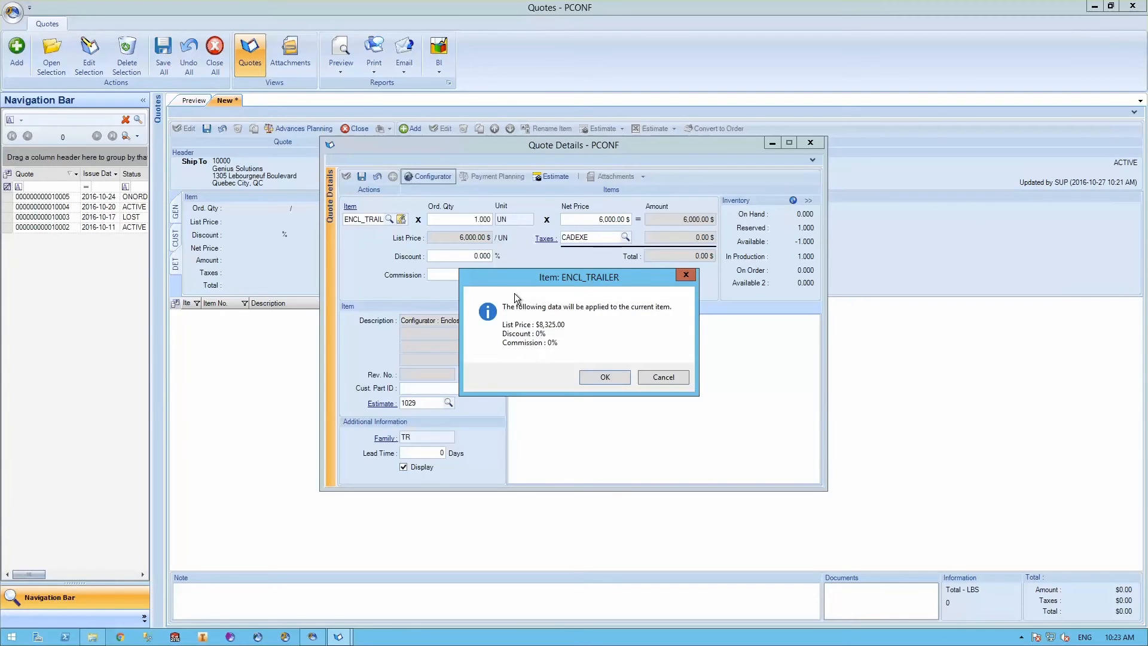
{"action": "left_click", "coordinate": [603, 376]}
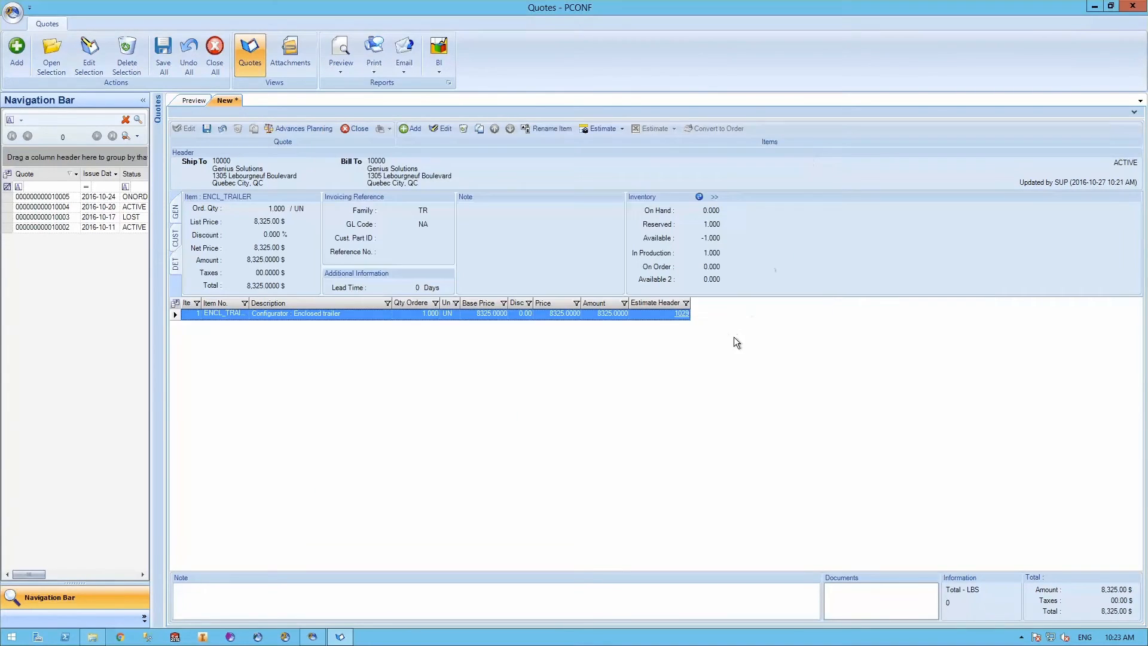
{"action": "mouse_move", "coordinate": [696, 326]}
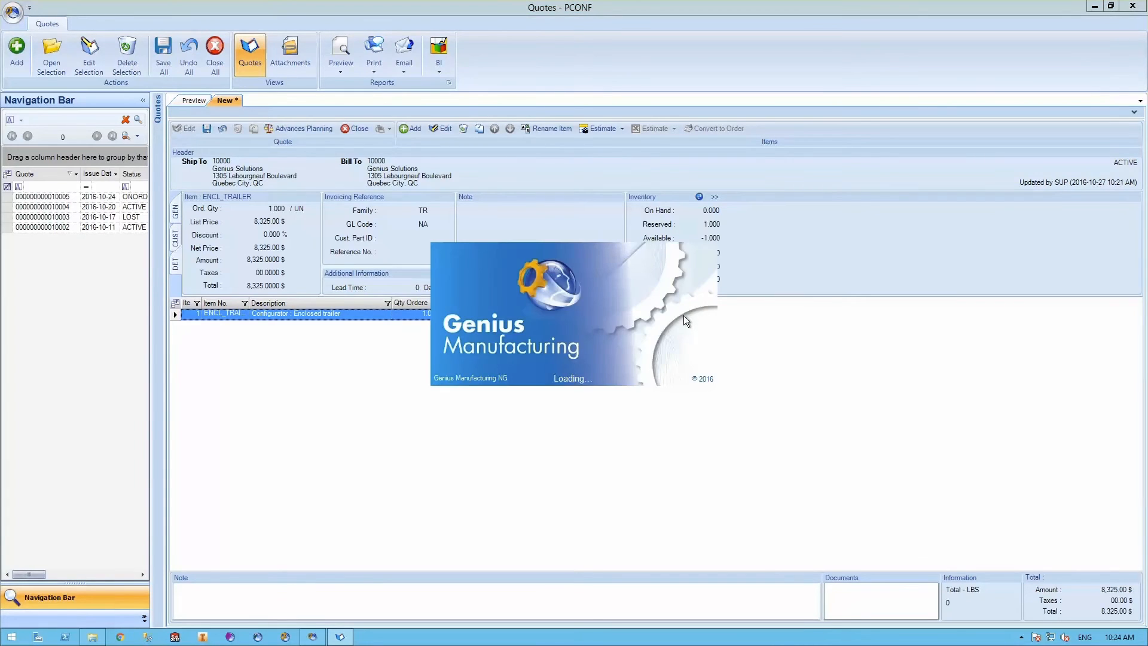
Step: Open estimate 1029 to view the trailer's bill of materials
{"action": "left_click", "coordinate": [600, 128]}
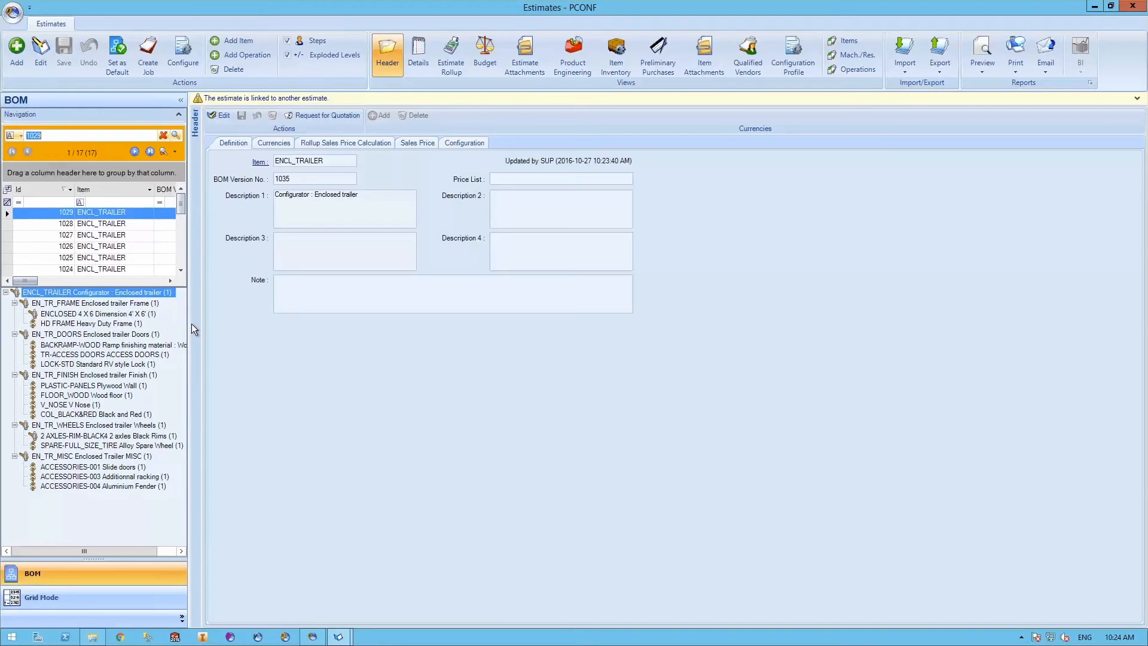
{"action": "mouse_move", "coordinate": [189, 330]}
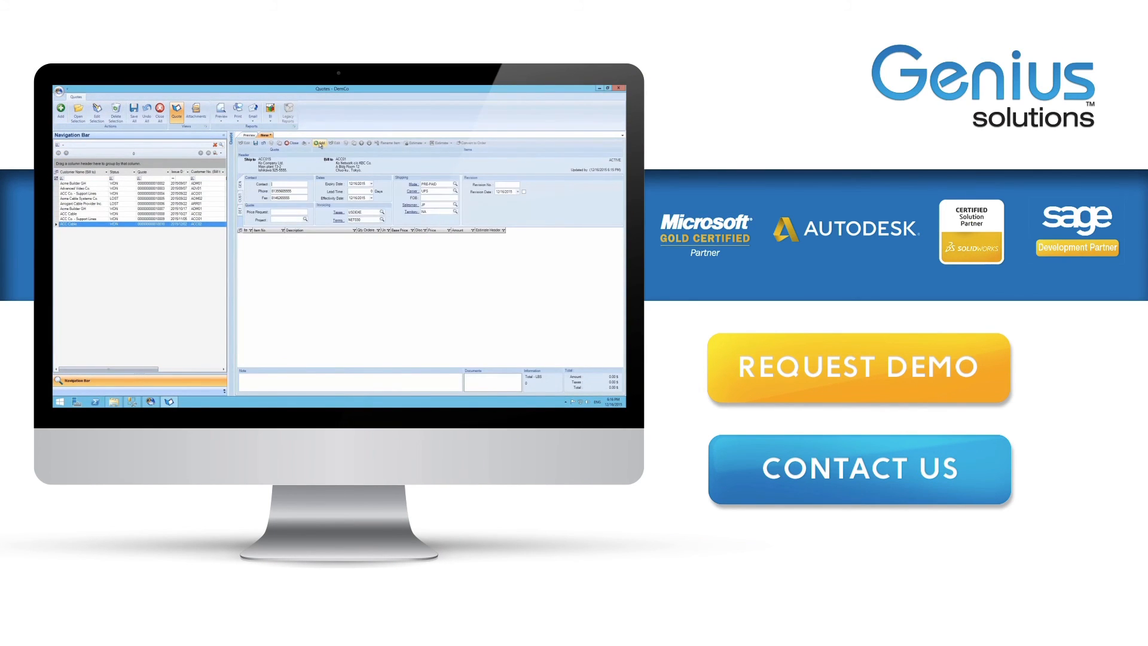
{"action": "left_click", "coordinate": [316, 143]}
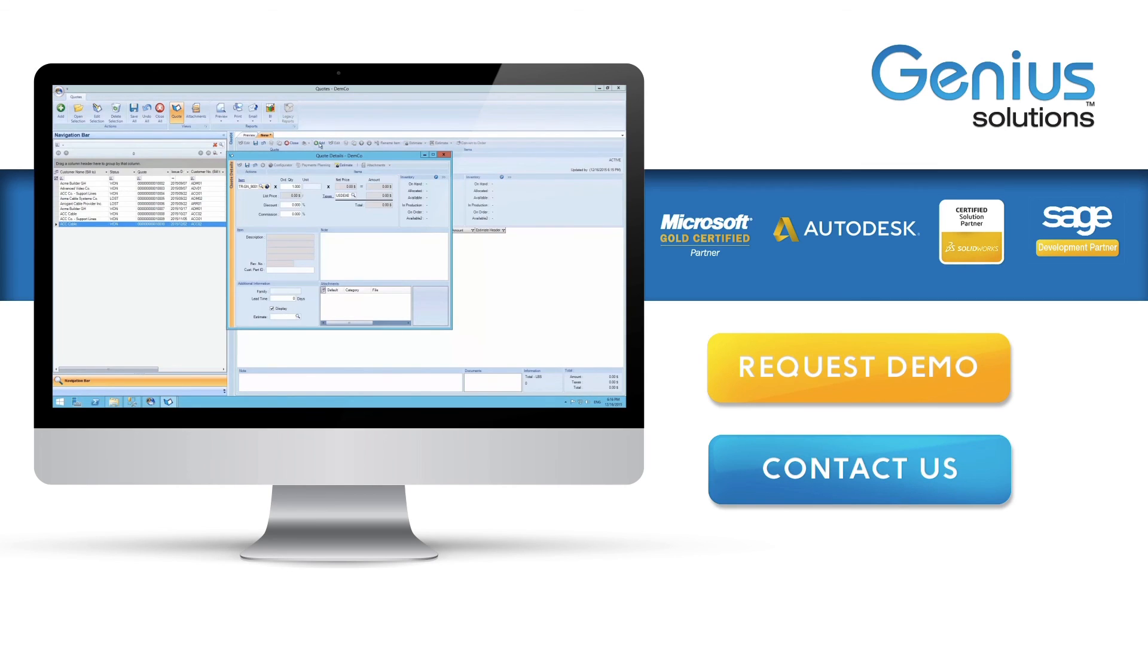